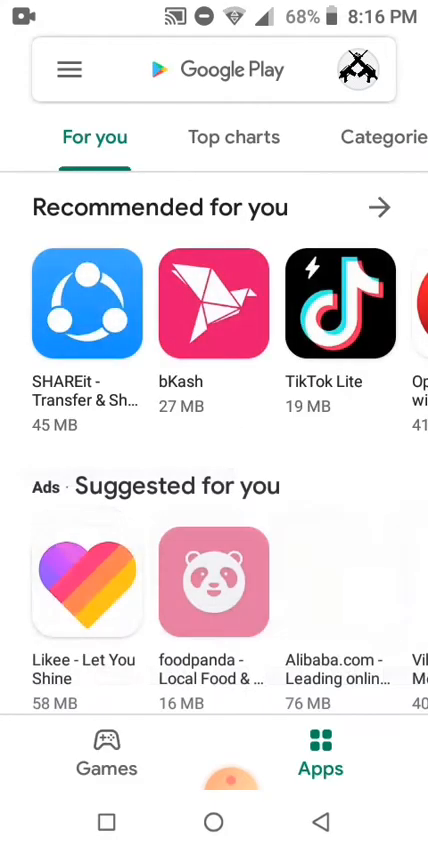
Step: Search the Play Store for 'yt studio' to bring up the YouTube Studio listing
click(214, 70)
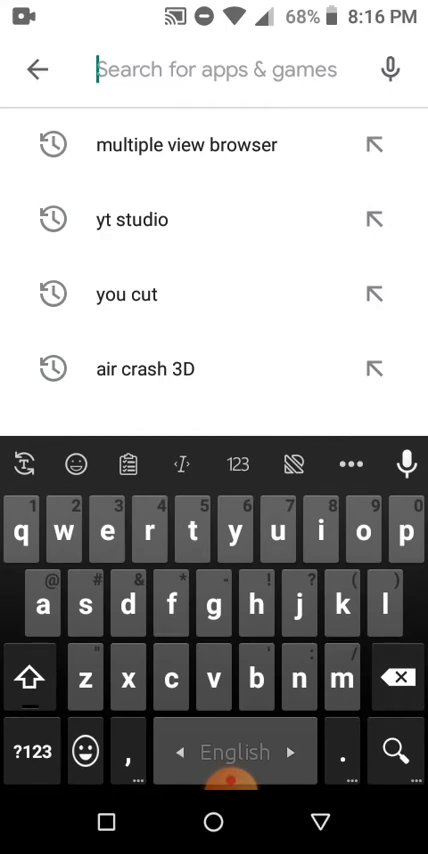
text(yt)
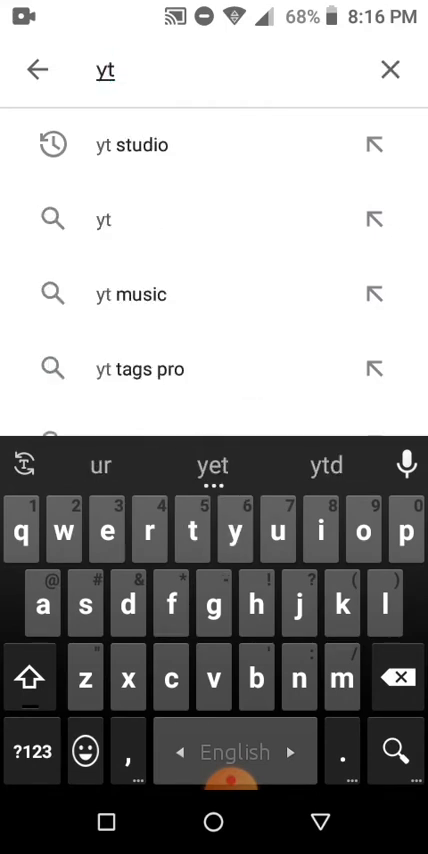
click(130, 144)
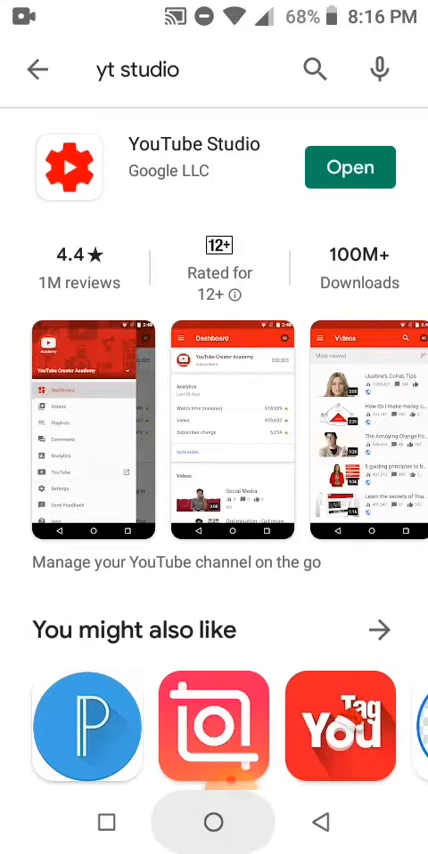
Step: Launch YT Studio from the home screen and scroll the Dashboard to the Videos section
click(212, 822)
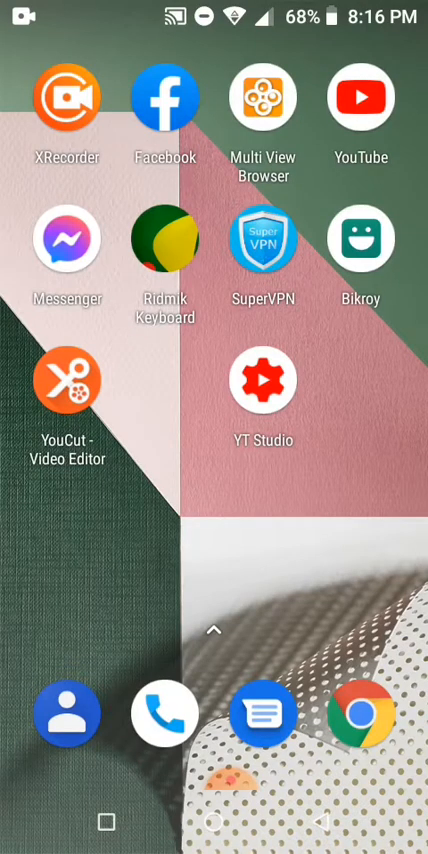
click(264, 382)
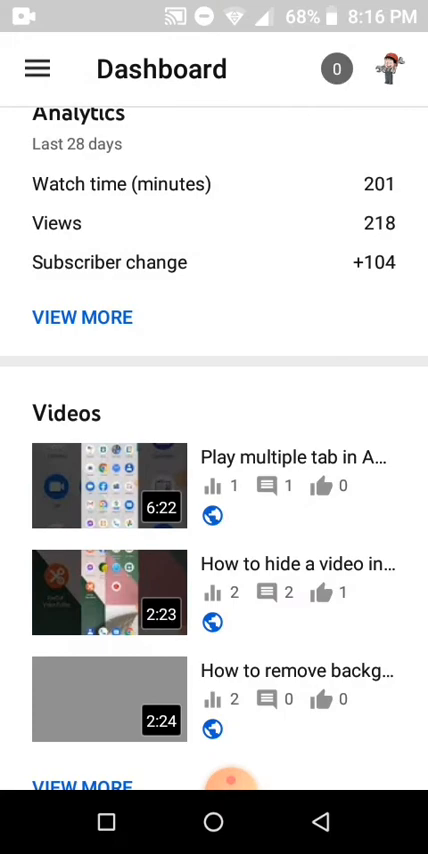
scroll(down, 3)
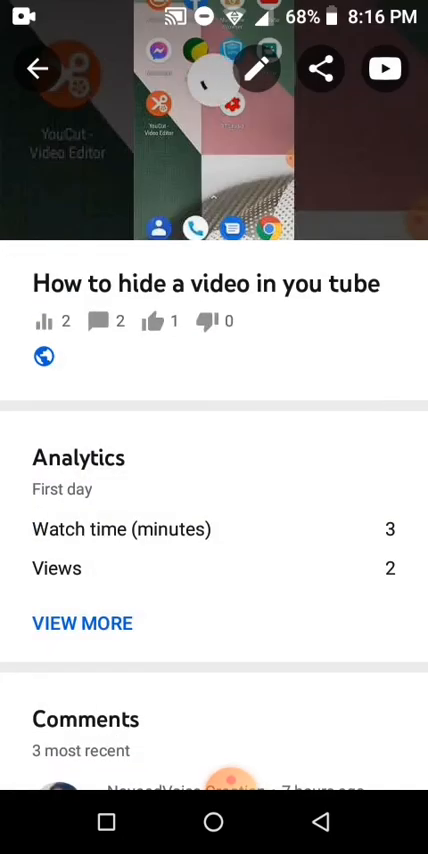
Step: In the video's edit details, add the tags 'uddin techno' and 'techno'
click(258, 68)
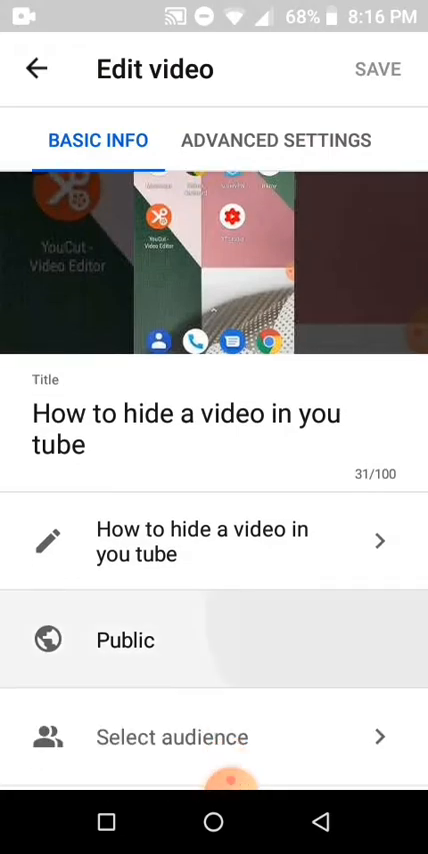
scroll(down, 3)
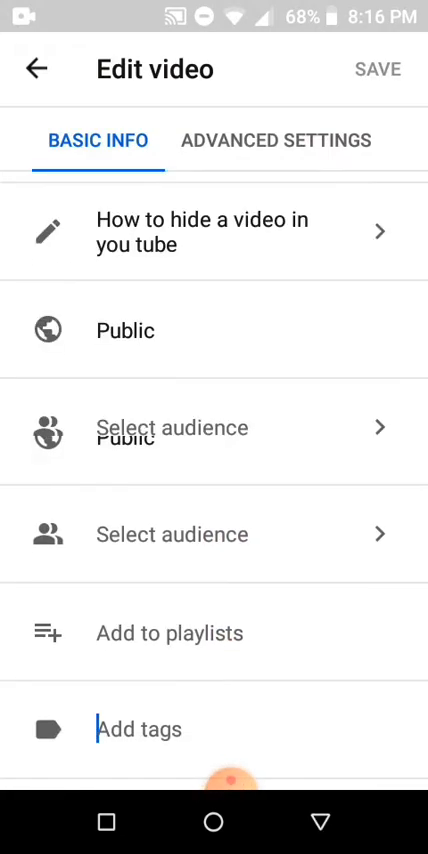
click(140, 728)
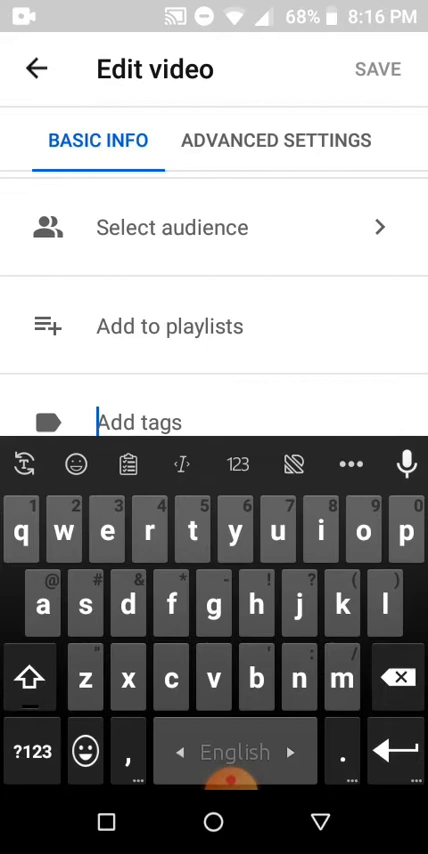
text(udd)
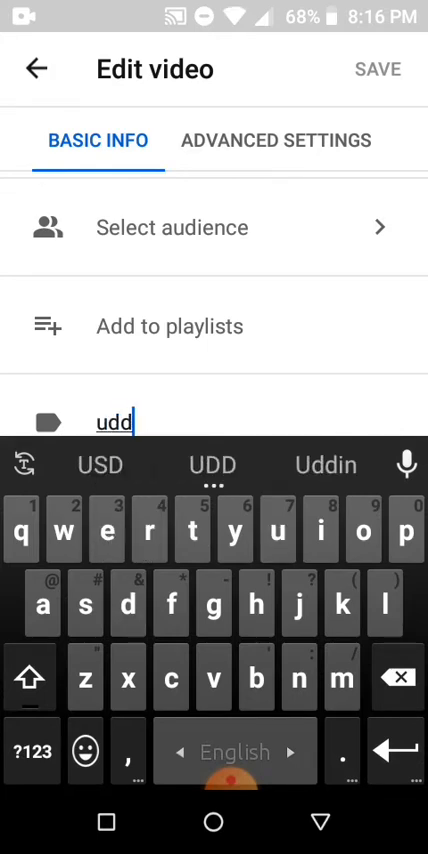
text(i)
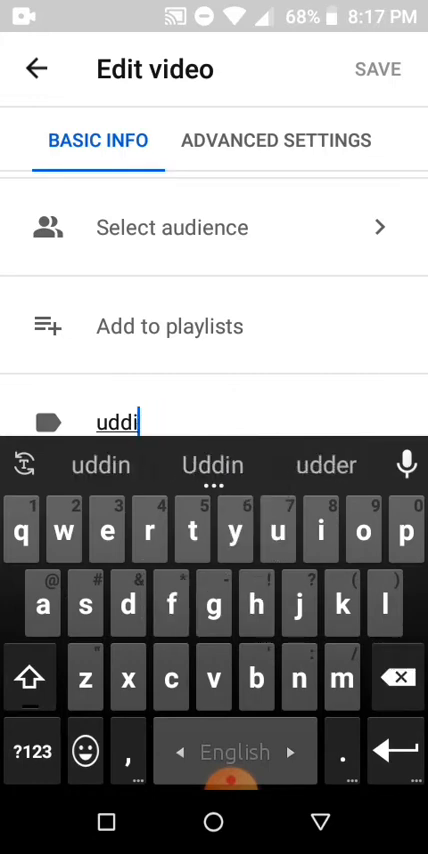
text(n)
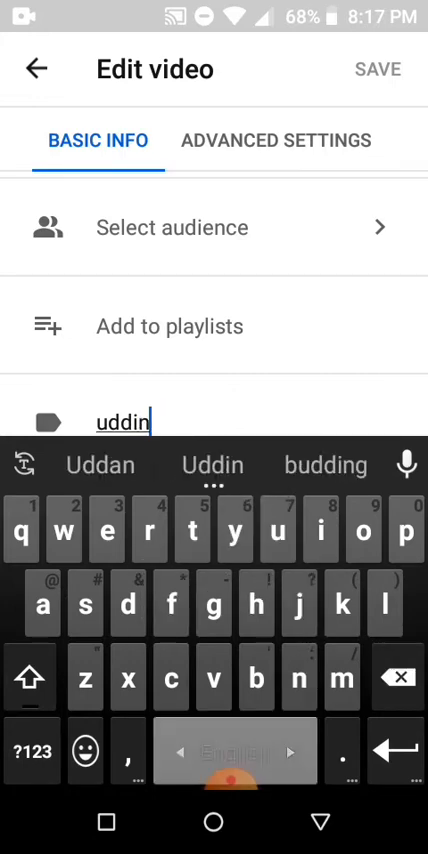
text(techno)
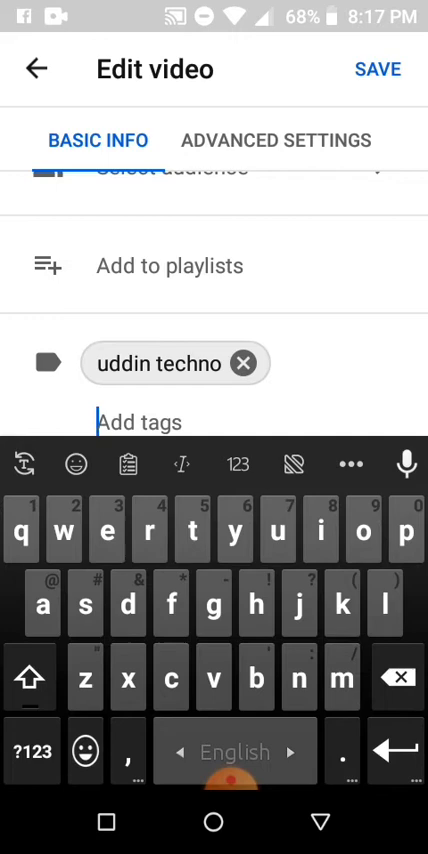
Step: Add the tag 'Uddin' from the keyboard suggestion and begin entering 'techno uddin'
text(techno)
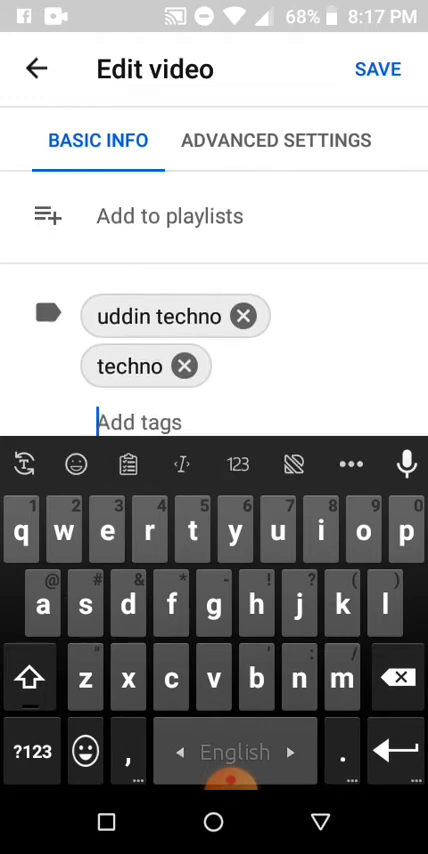
text(udd)
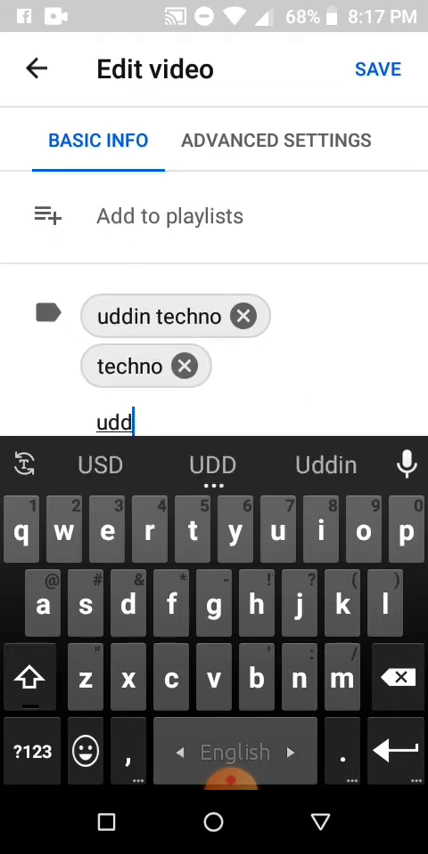
click(324, 466)
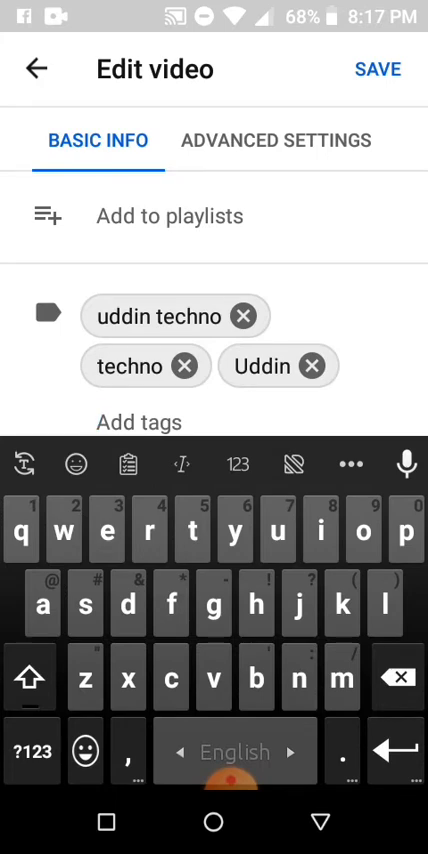
text(tex)
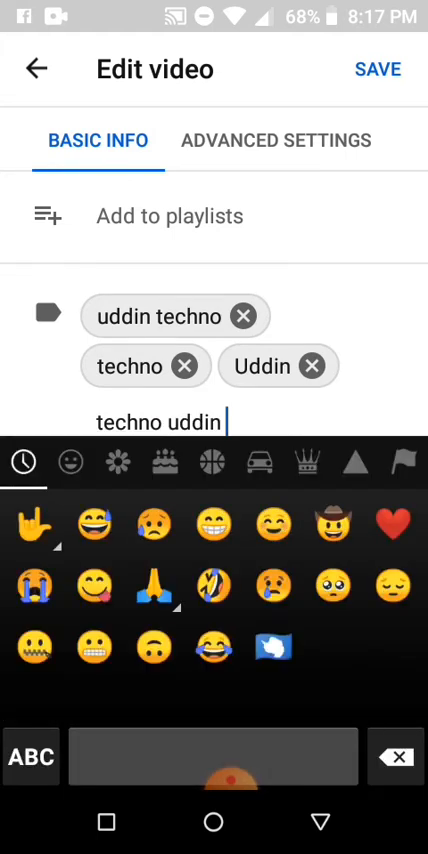
click(30, 756)
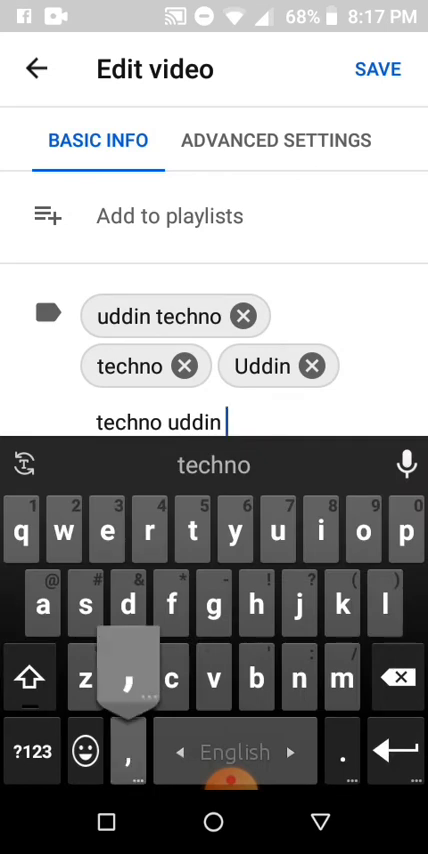